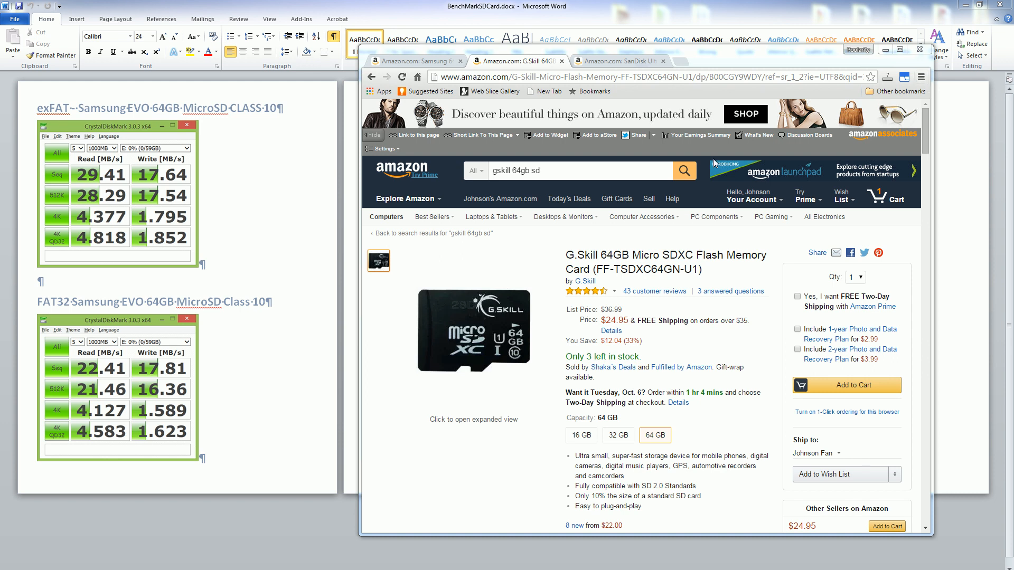
Review the Samsung EVO and G.Skill 64GB Amazon tabs, ending on the SanDisk Ultra listing.
{"action": "left_click", "coordinate": [416, 61]}
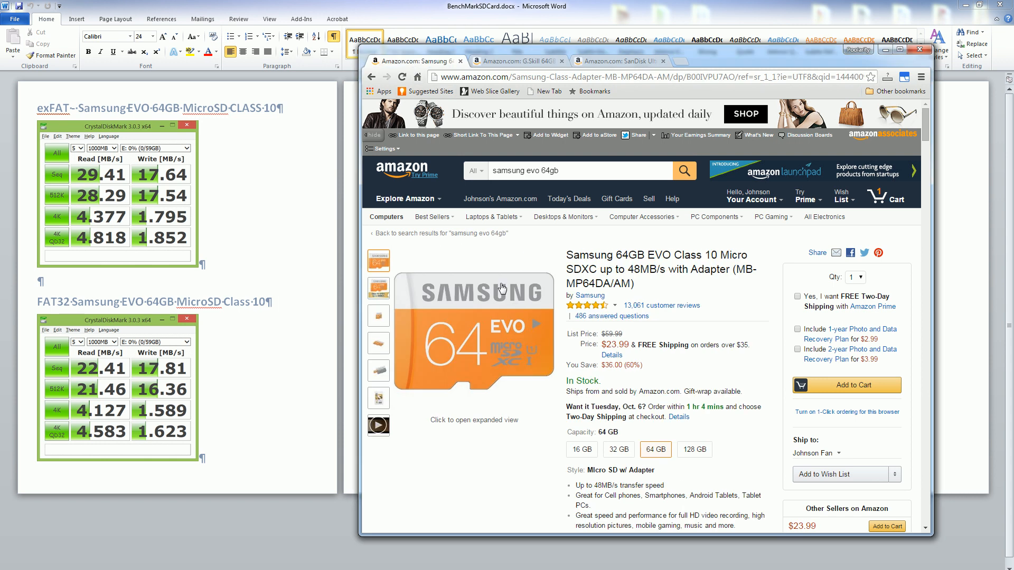
{"action": "mouse_move", "coordinate": [465, 250]}
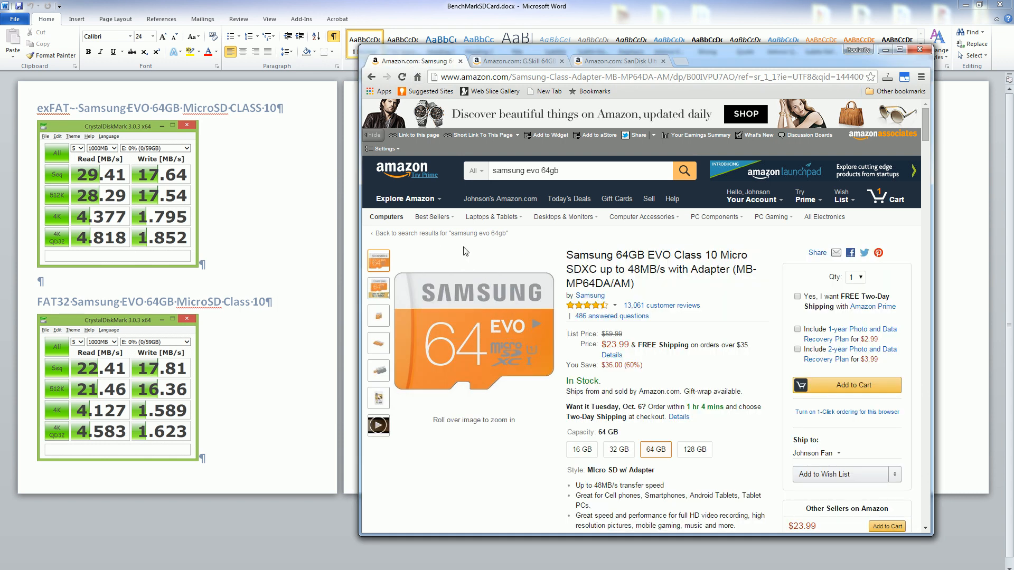
{"action": "mouse_move", "coordinate": [515, 59]}
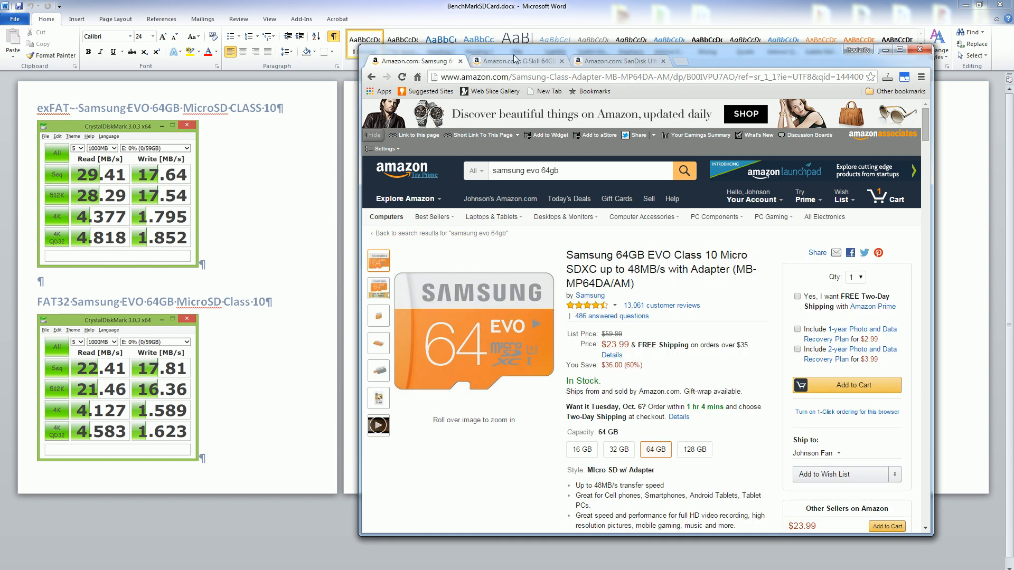
{"action": "left_click", "coordinate": [522, 62]}
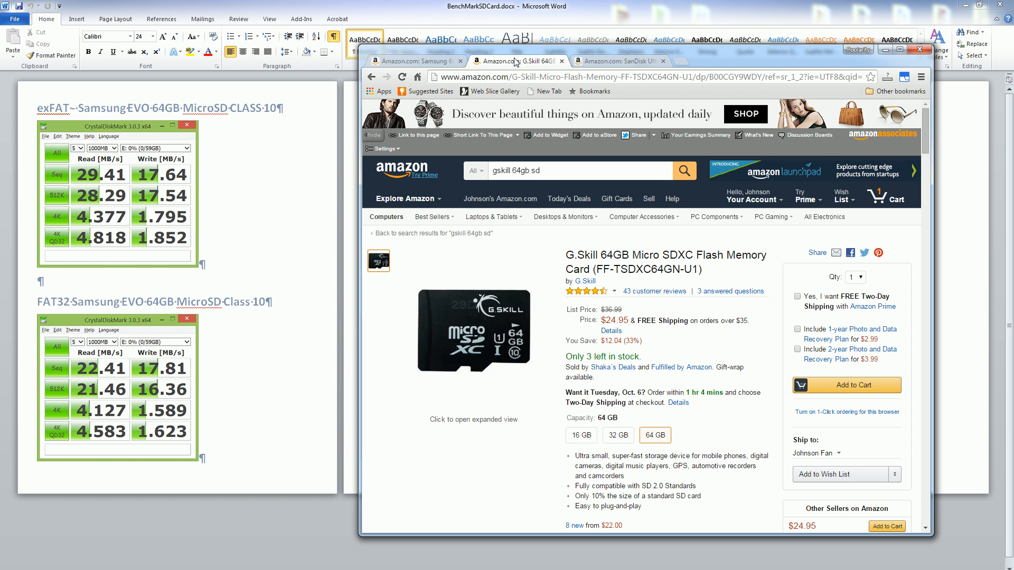
{"action": "mouse_move", "coordinate": [617, 28]}
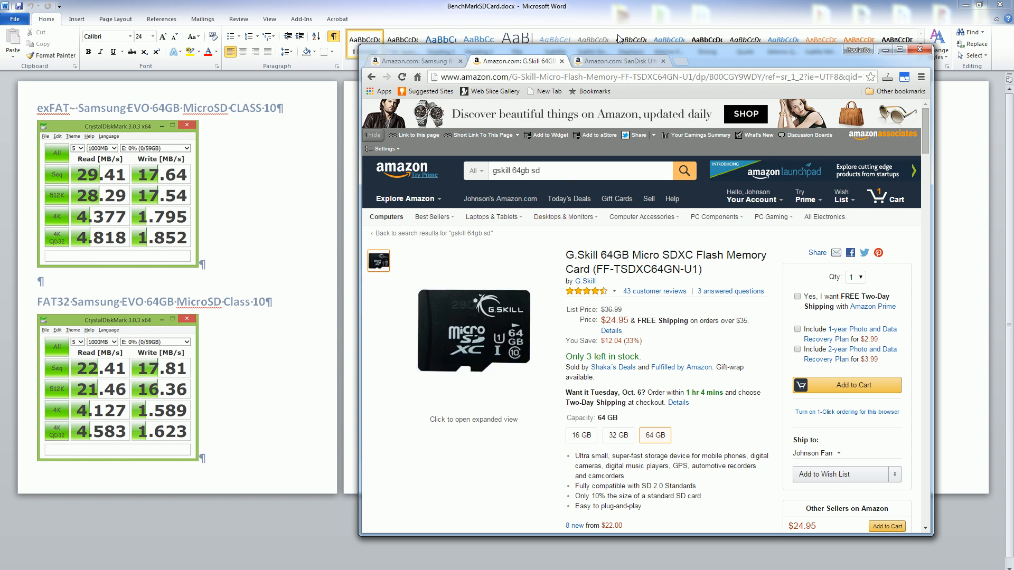
{"action": "left_click", "coordinate": [623, 61]}
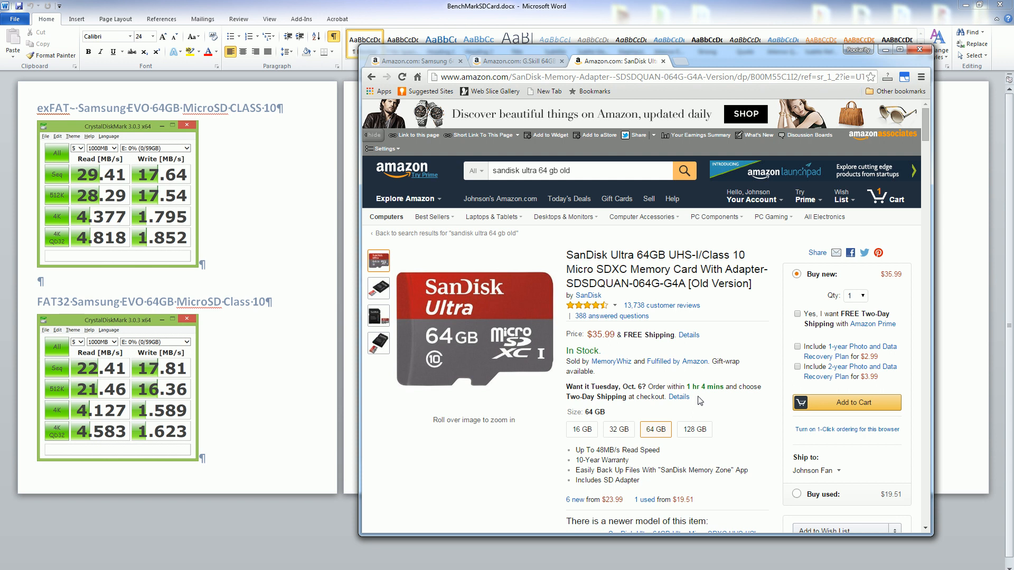
{"action": "mouse_move", "coordinate": [534, 359]}
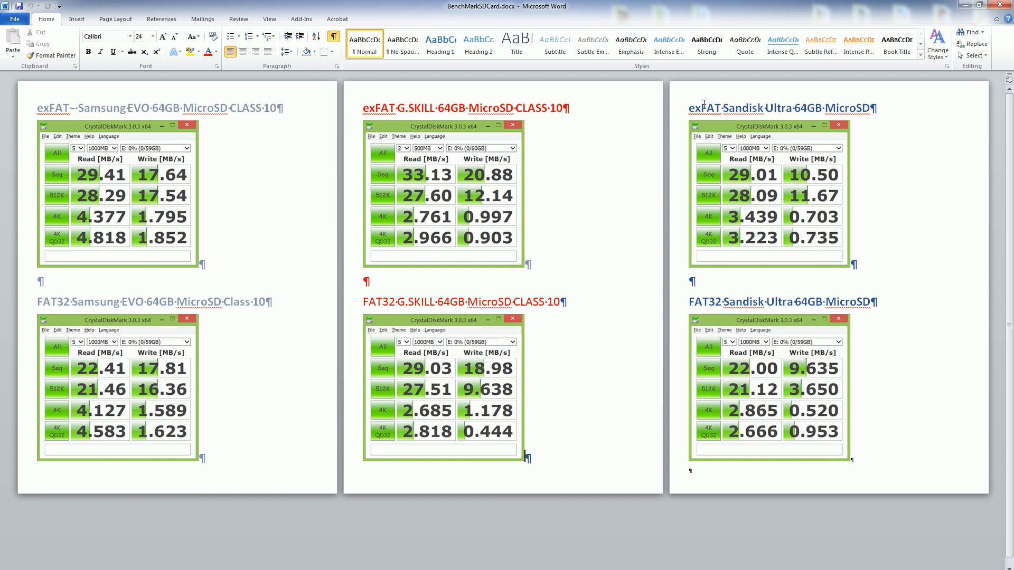
{"action": "mouse_move", "coordinate": [892, 410]}
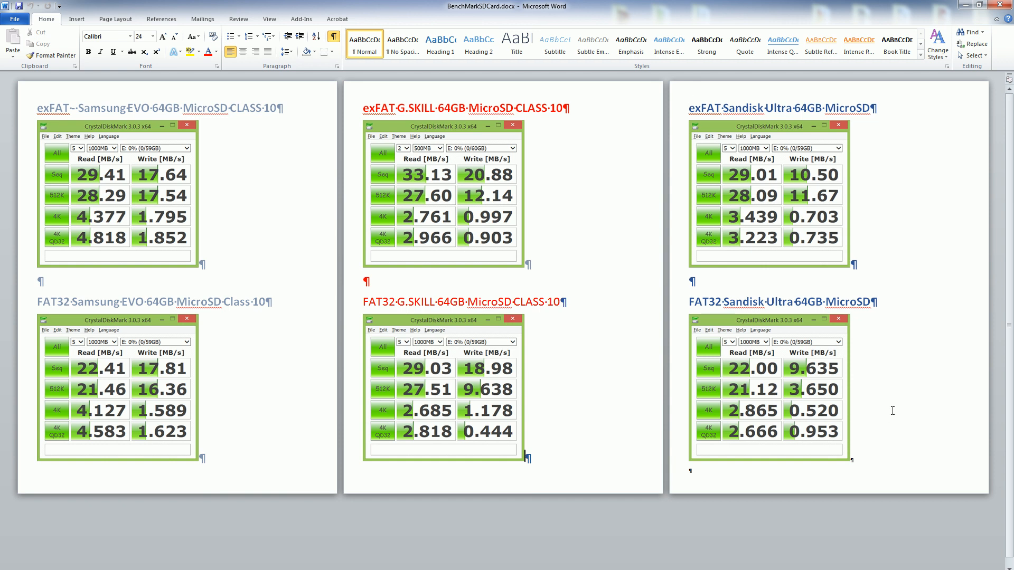
{"action": "mouse_move", "coordinate": [678, 130]}
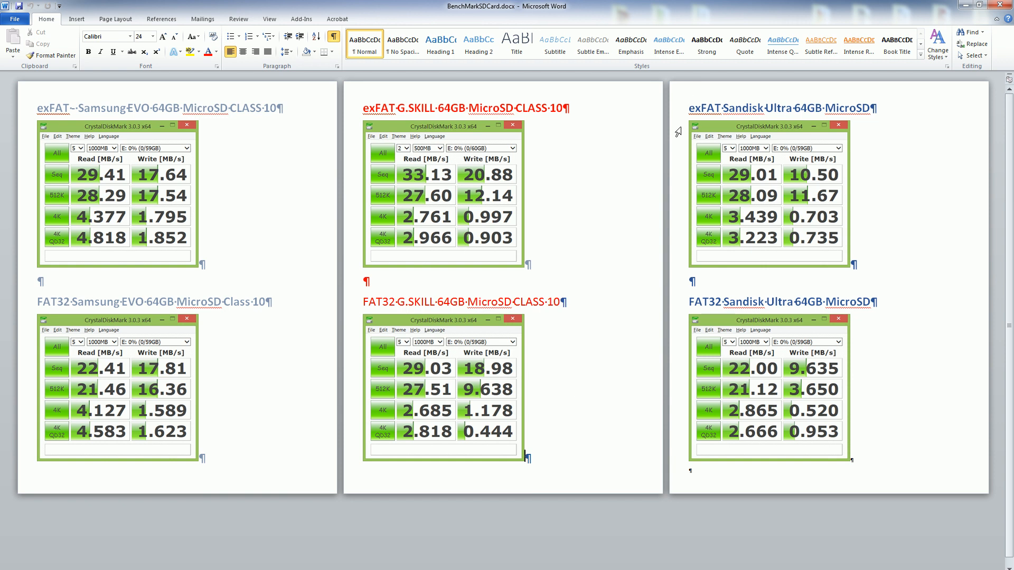
{"action": "double_click", "coordinate": [702, 108]}
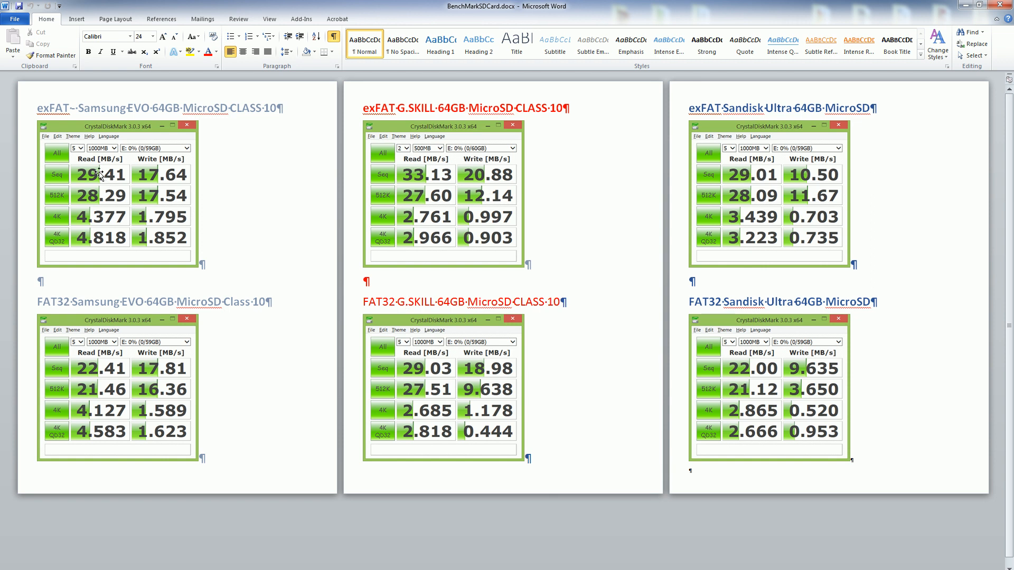
{"action": "mouse_move", "coordinate": [694, 177]}
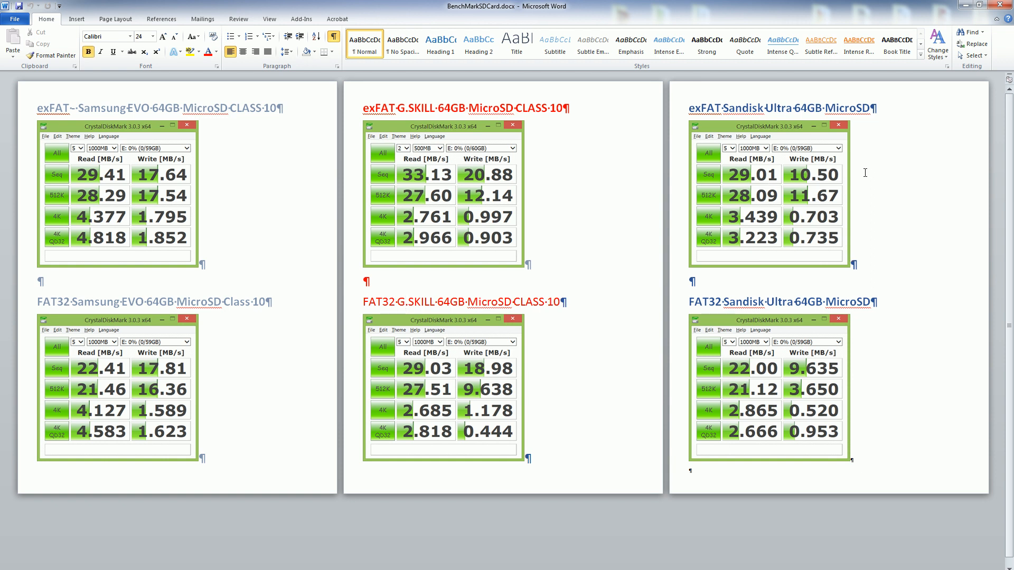
{"action": "mouse_move", "coordinate": [859, 173]}
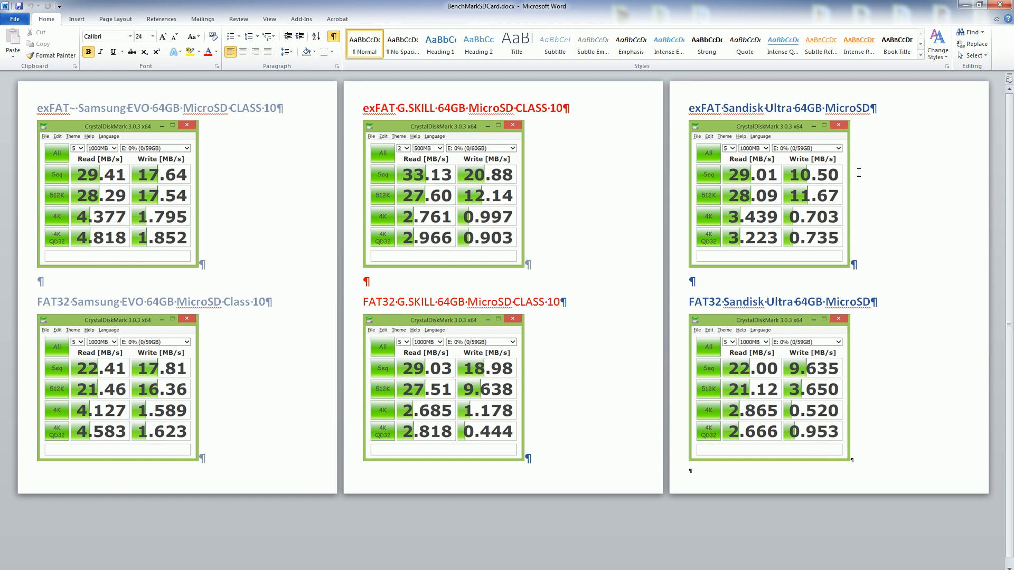
{"action": "mouse_move", "coordinate": [470, 180]}
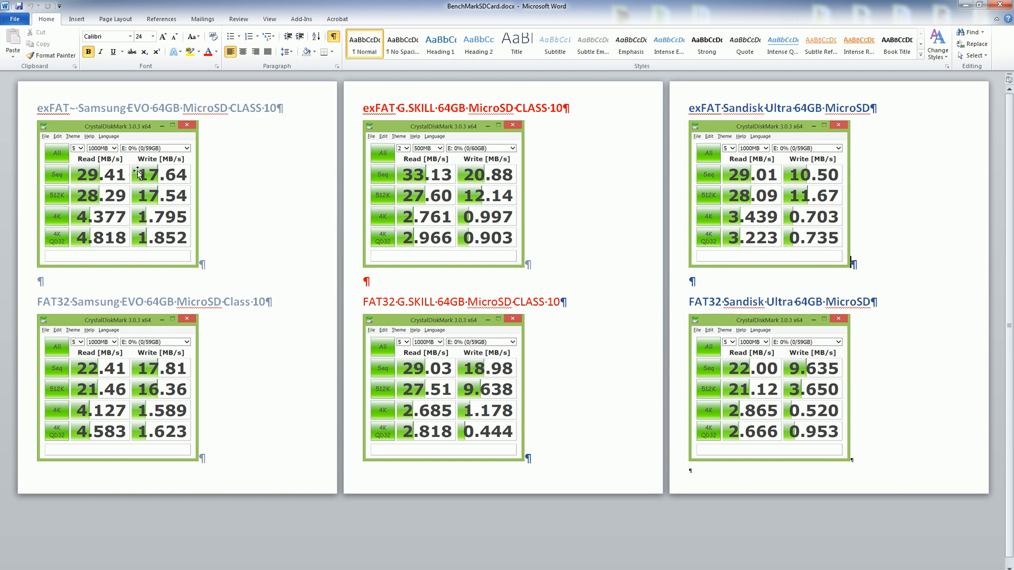
{"action": "mouse_move", "coordinate": [150, 164]}
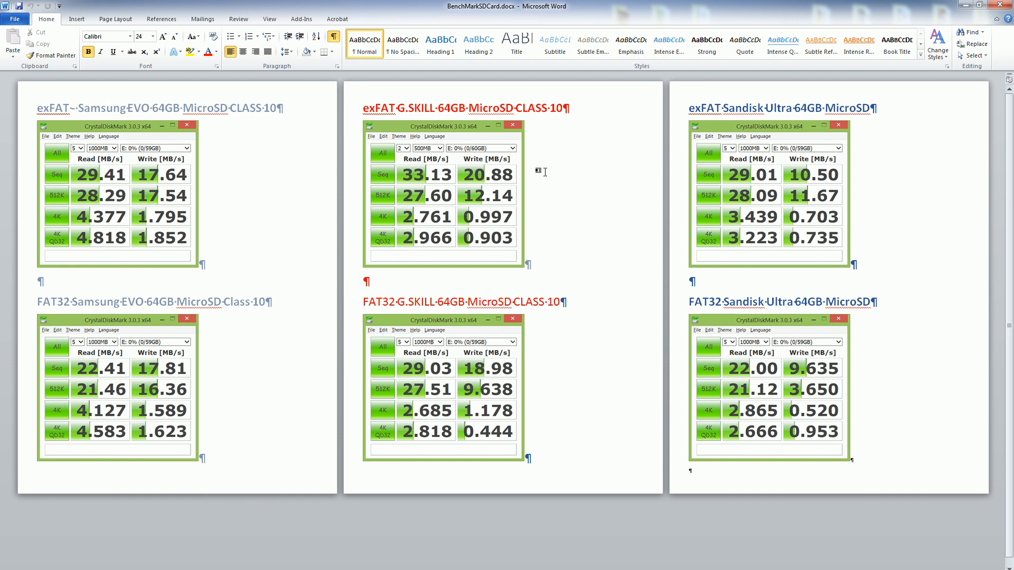
{"action": "mouse_move", "coordinate": [531, 170]}
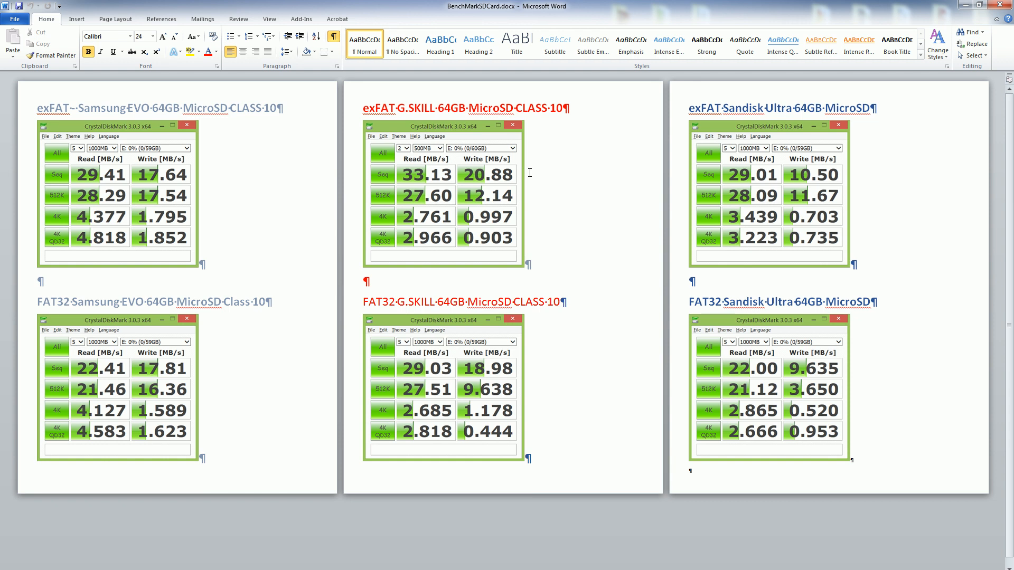
{"action": "mouse_move", "coordinate": [425, 163]}
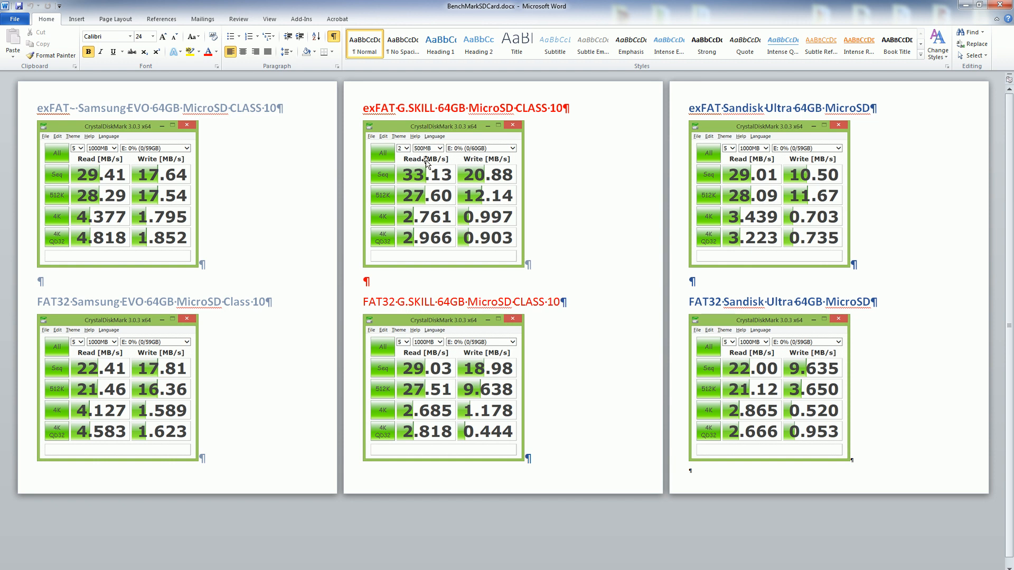
{"action": "mouse_move", "coordinate": [646, 184]}
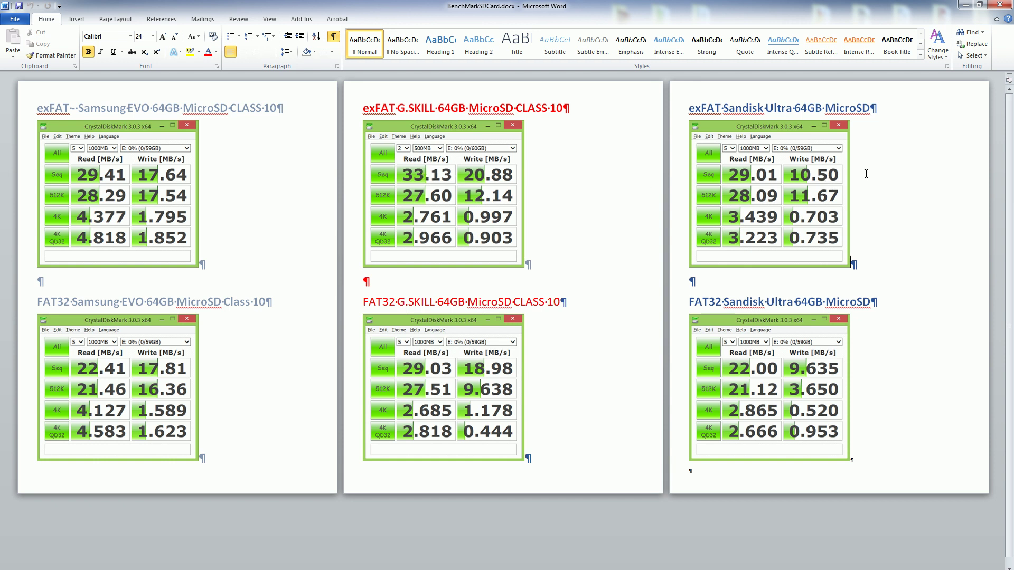
{"action": "mouse_move", "coordinate": [530, 171]}
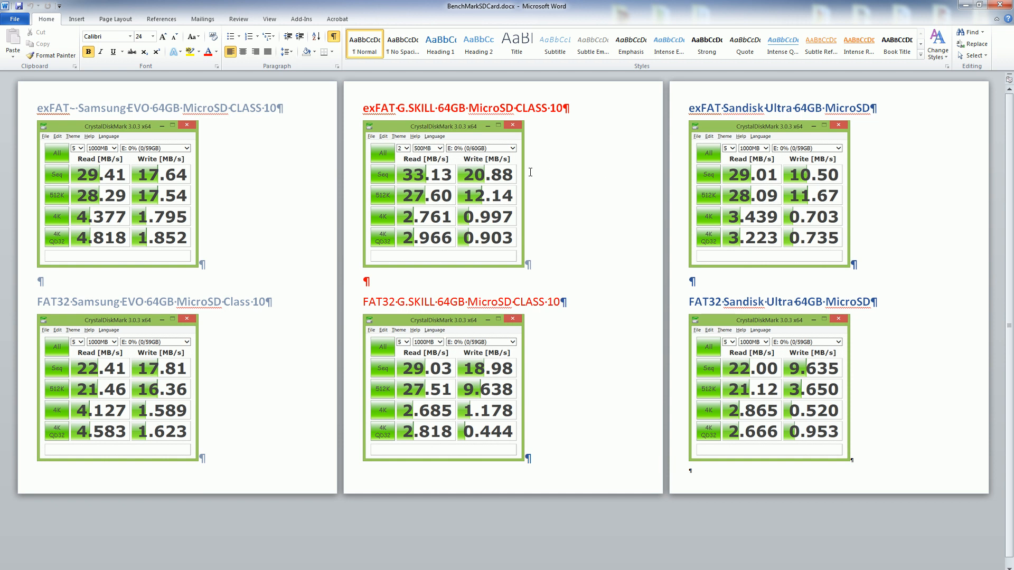
{"action": "mouse_move", "coordinate": [853, 180]}
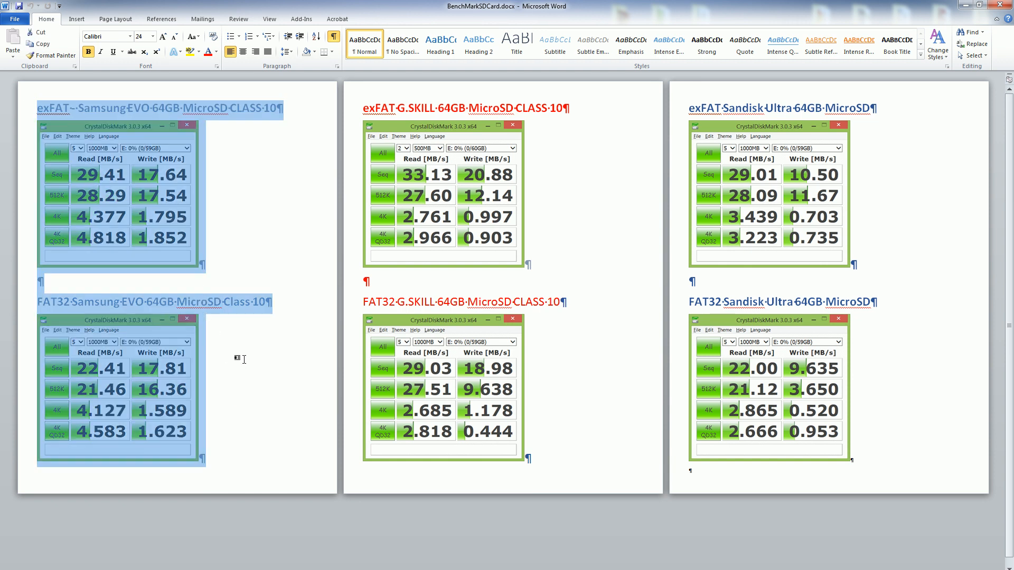
Deselect the Samsung column in BenchMarkSDCard and bring Chrome's G.Skill tab forward.
{"action": "left_click", "coordinate": [195, 173]}
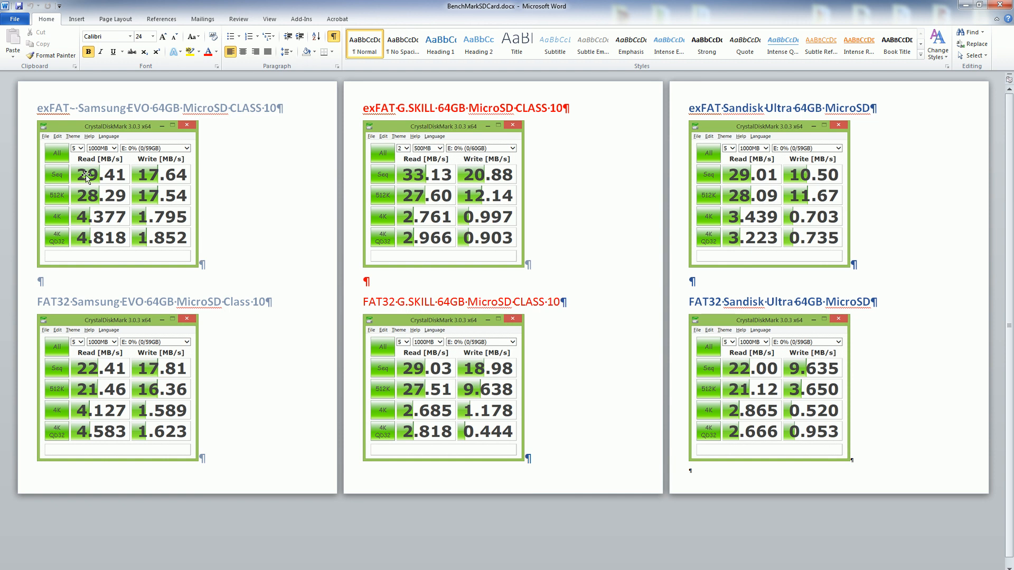
{"action": "mouse_move", "coordinate": [70, 216]}
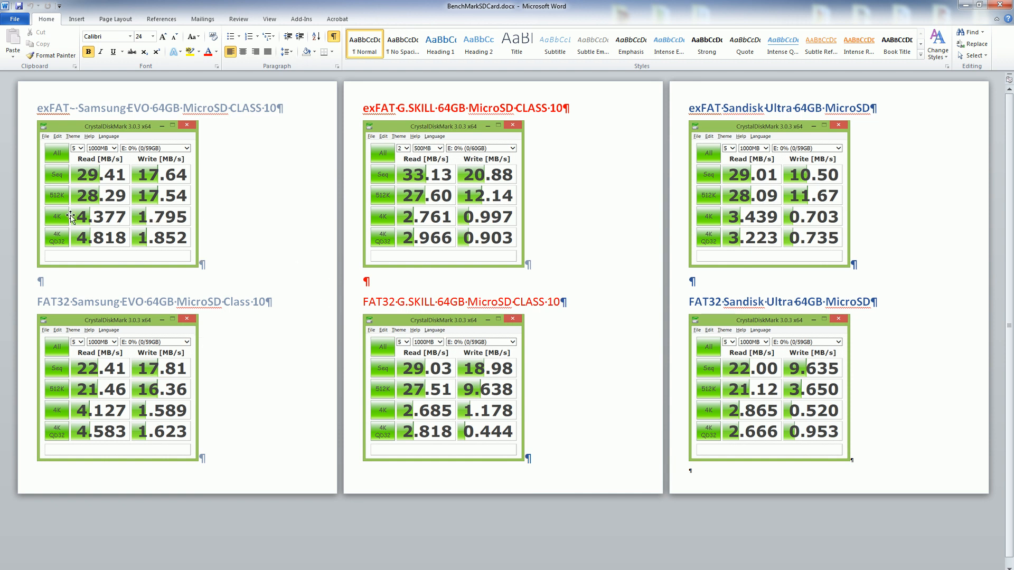
{"action": "mouse_move", "coordinate": [60, 224]}
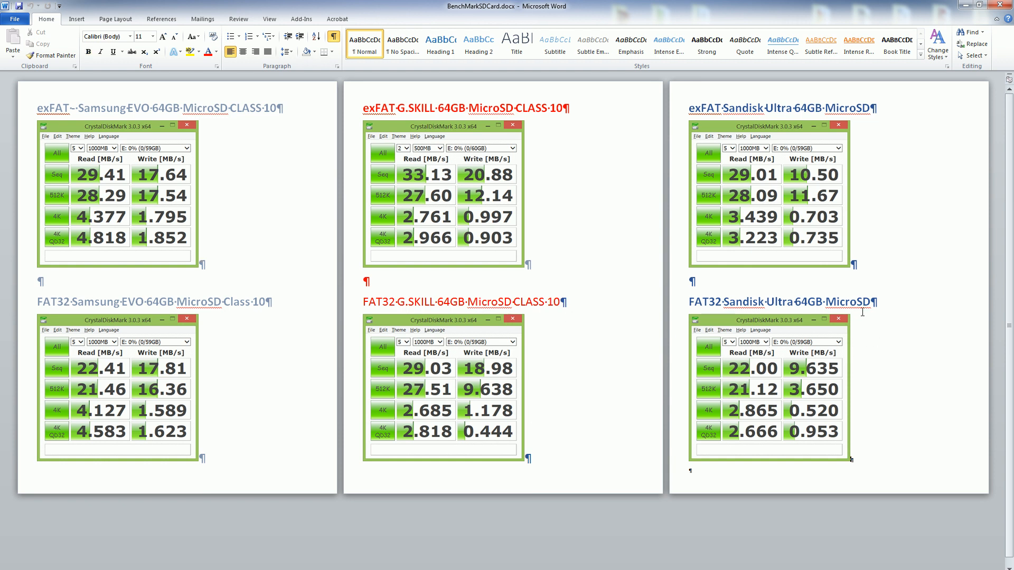
{"action": "mouse_move", "coordinate": [876, 344]}
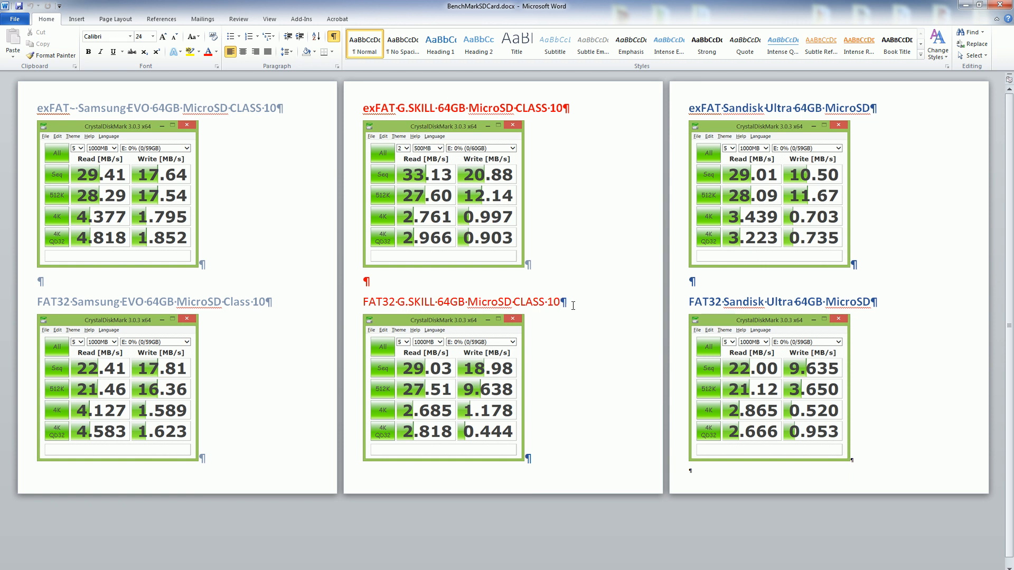
{"action": "left_click", "coordinate": [562, 302]}
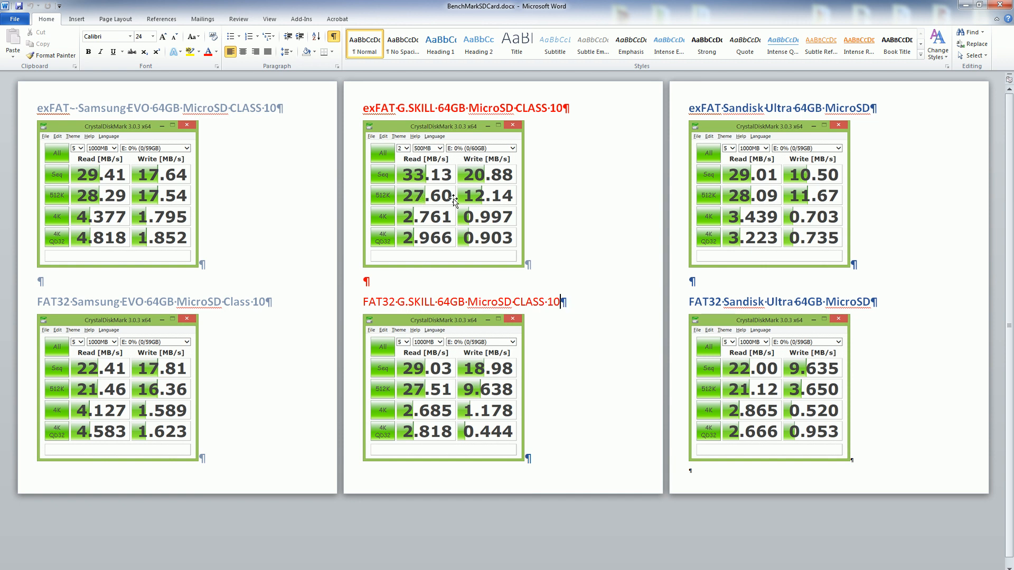
{"action": "mouse_move", "coordinate": [28, 101]}
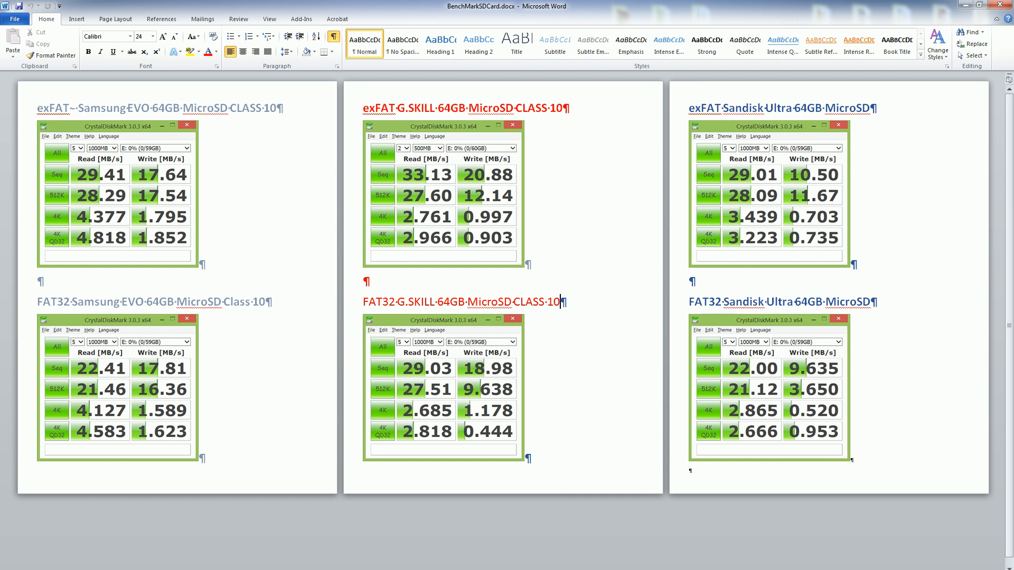
{"action": "mouse_move", "coordinate": [372, 537]}
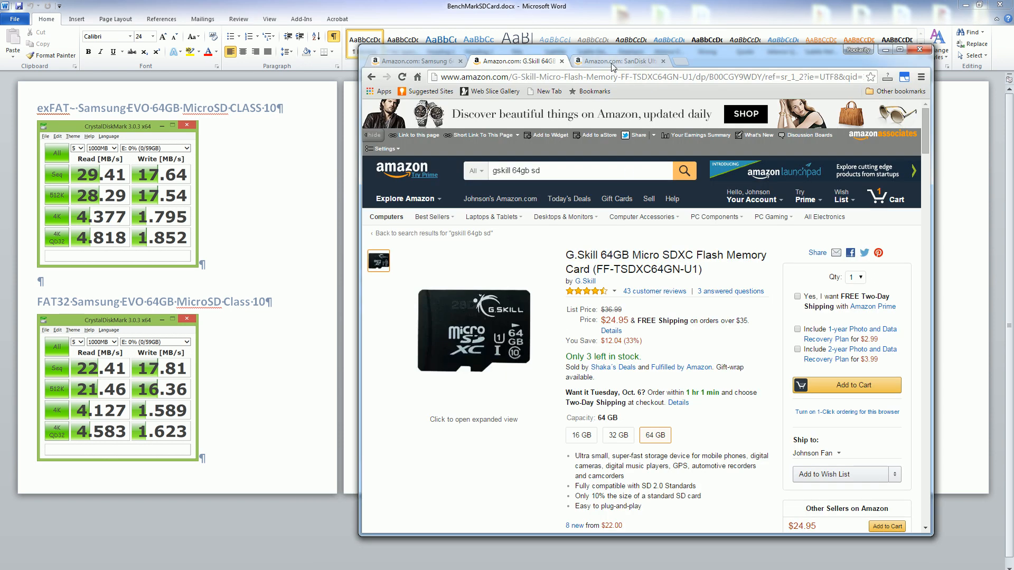
Cycle the SanDisk, Samsung EVO and G.Skill tabs, returning to the SanDisk Ultra 64GB listing.
{"action": "left_click", "coordinate": [621, 61]}
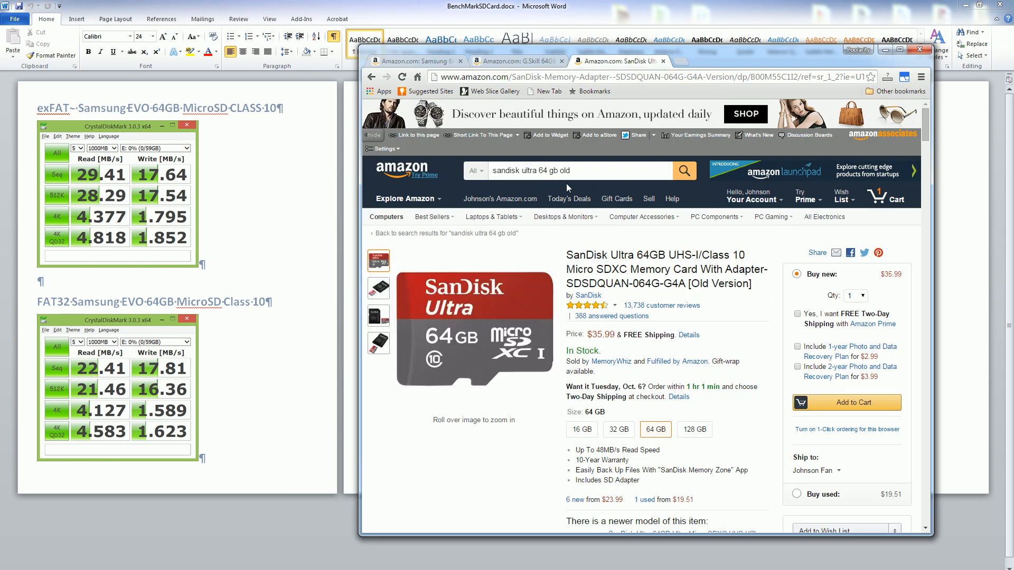
{"action": "left_click", "coordinate": [410, 61]}
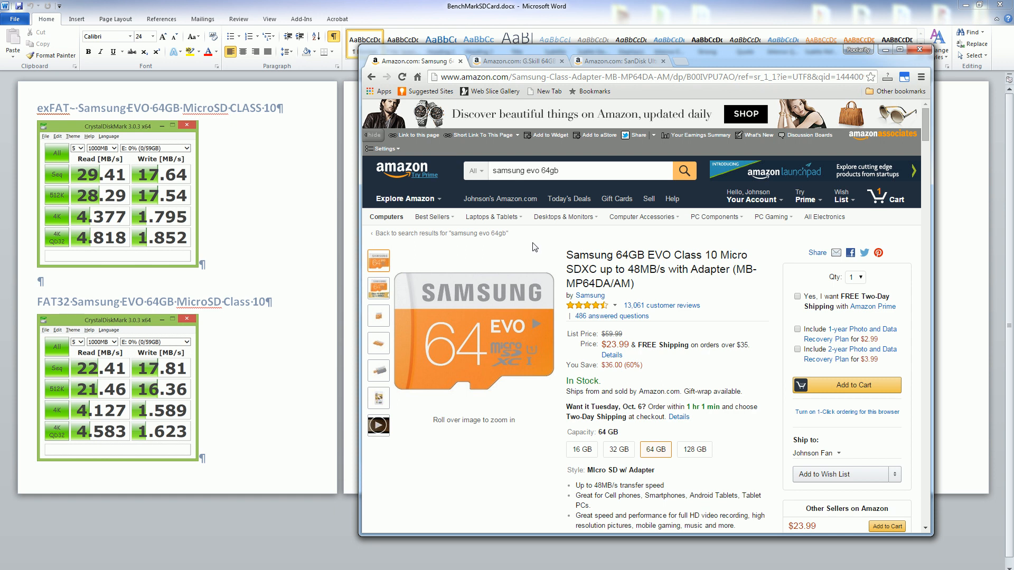
{"action": "mouse_move", "coordinate": [667, 293]}
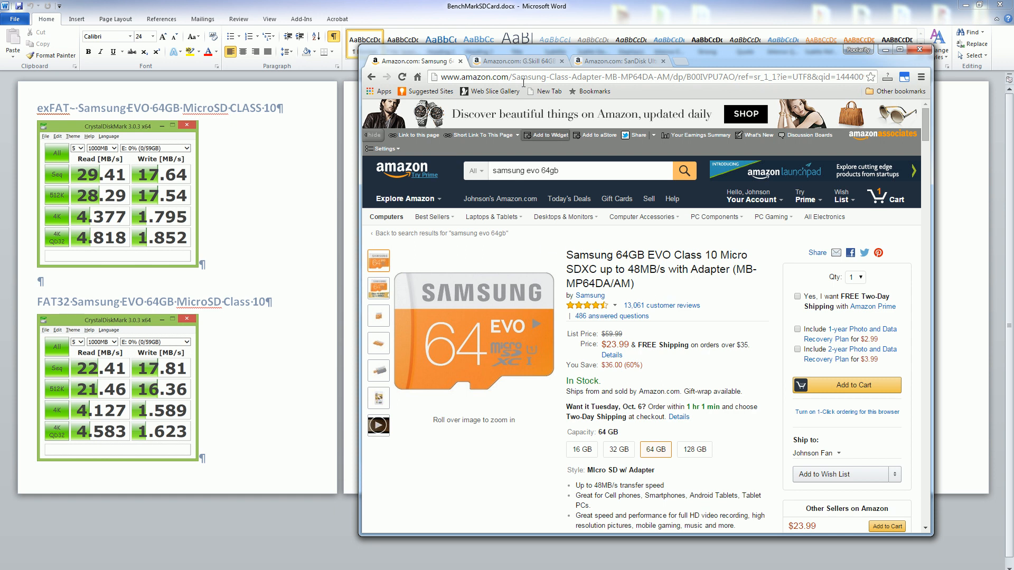
{"action": "left_click", "coordinate": [522, 61]}
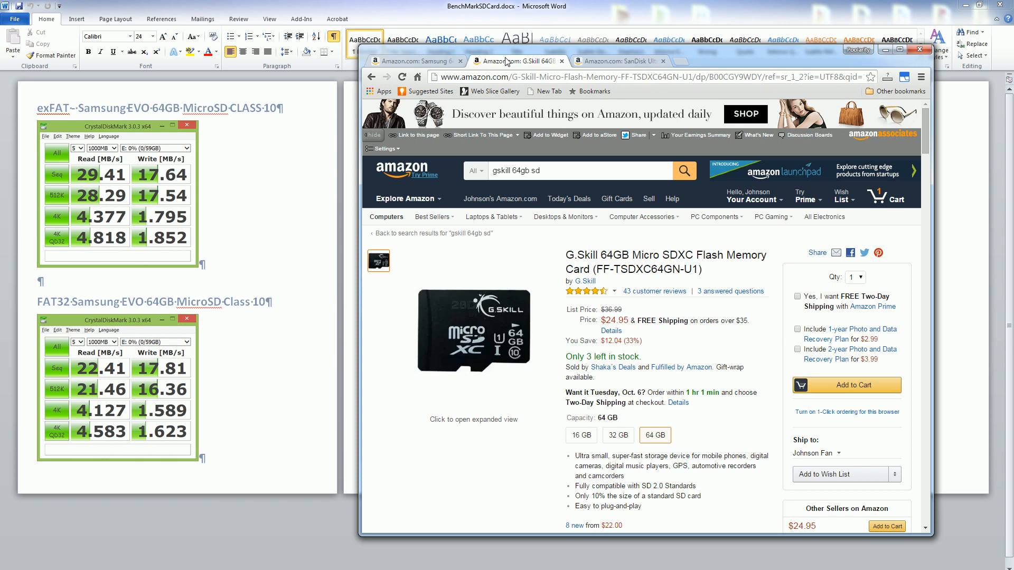
{"action": "left_click", "coordinate": [619, 61]}
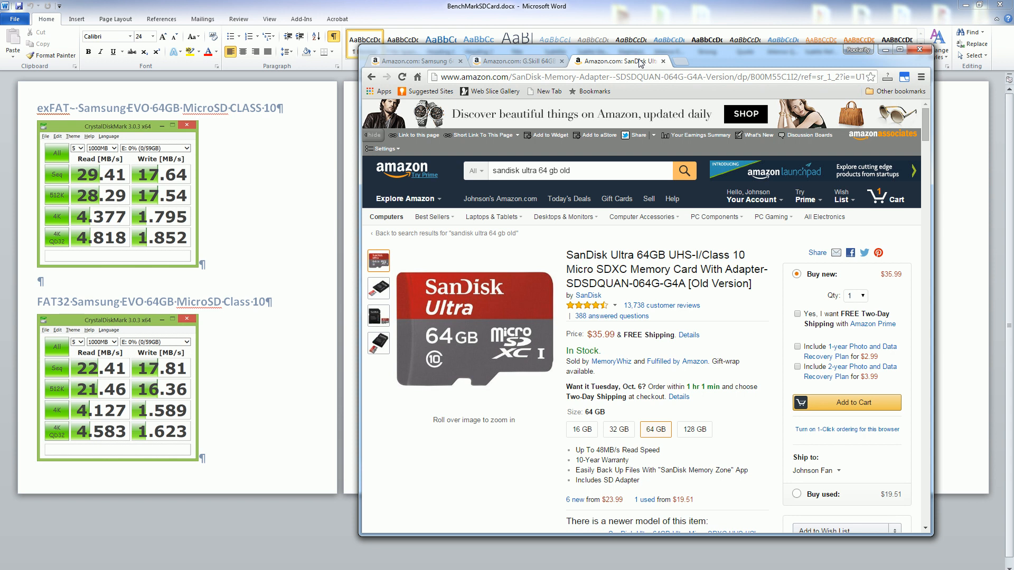
{"action": "mouse_move", "coordinate": [308, 200]}
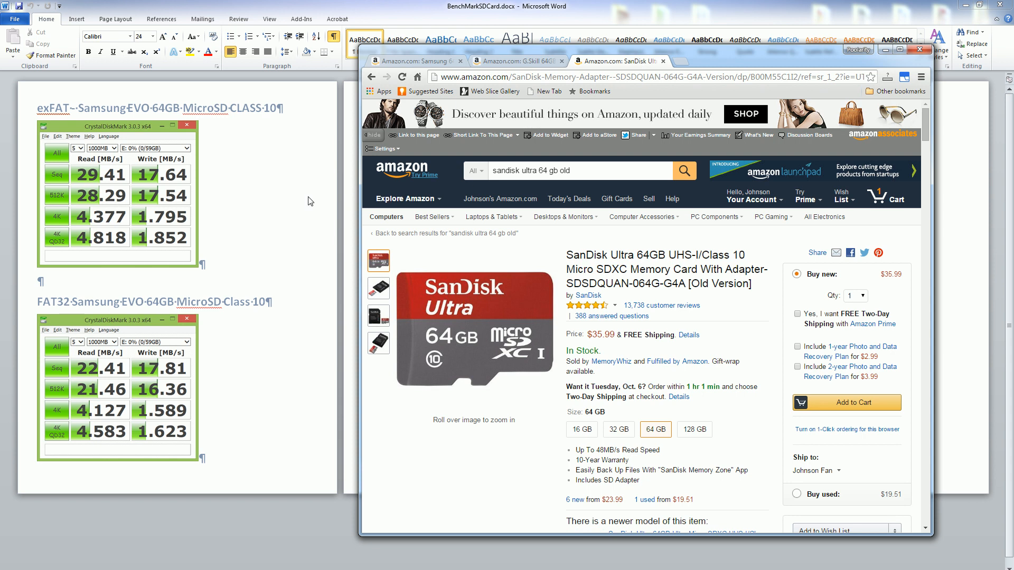